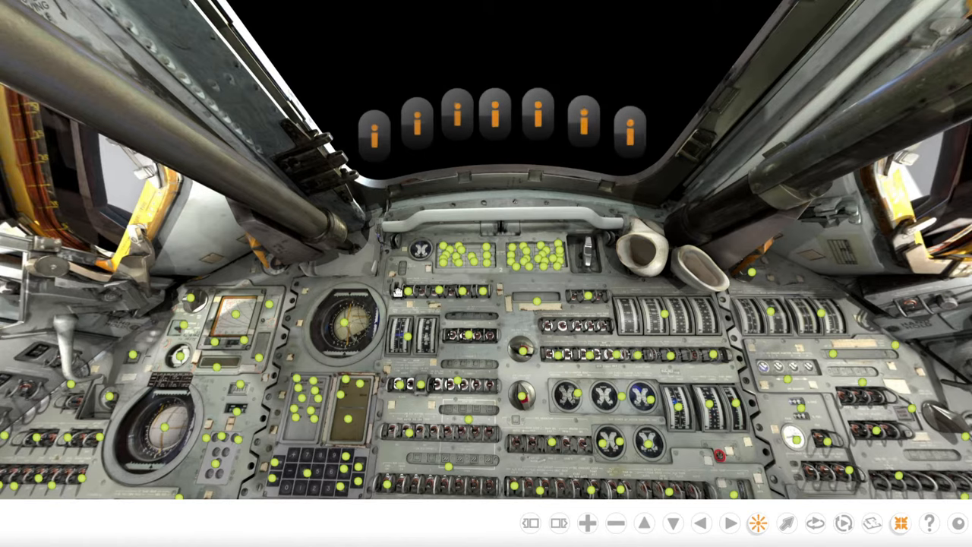
- Zoom in three times until the warning-light labels like CRYO PRESS are readable
left_click(586, 523)
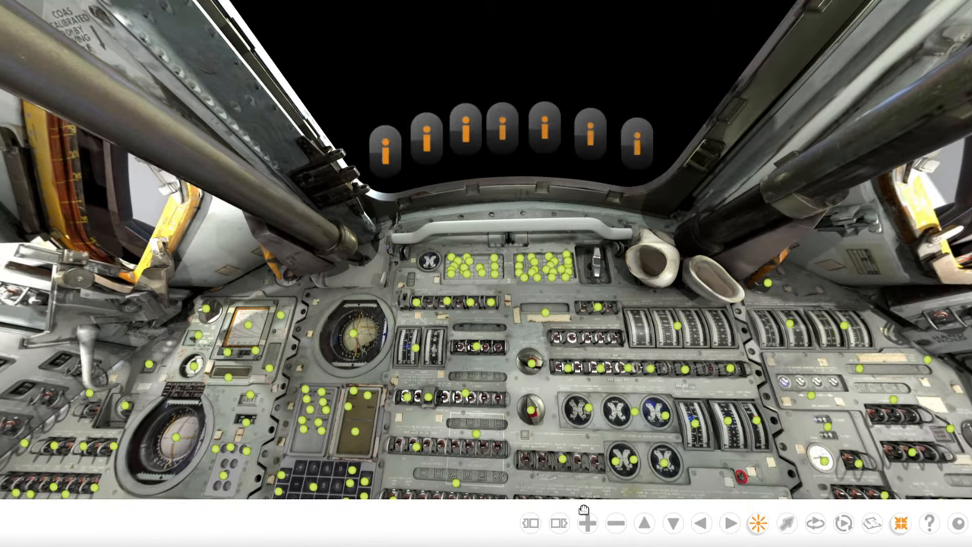
left_click(588, 523)
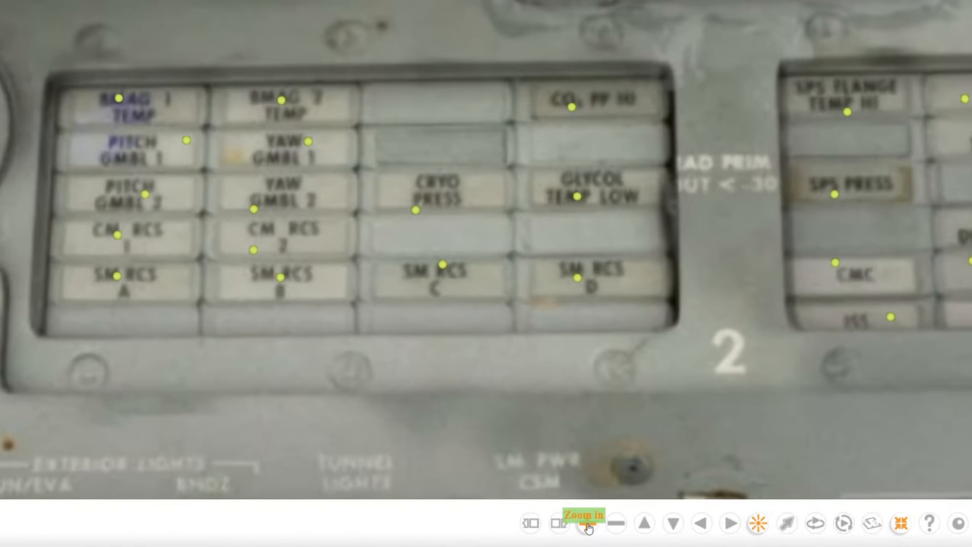
left_click(587, 524)
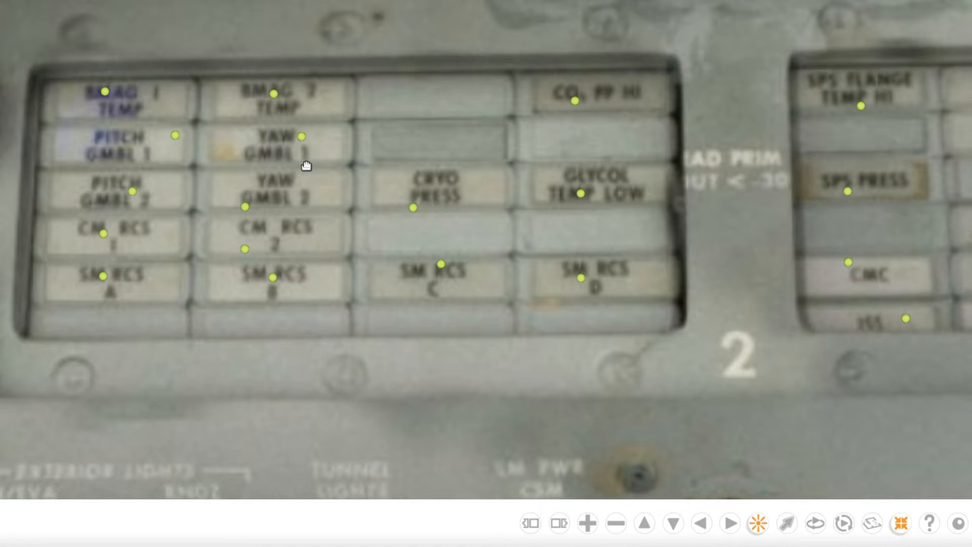
mouse_move(292, 128)
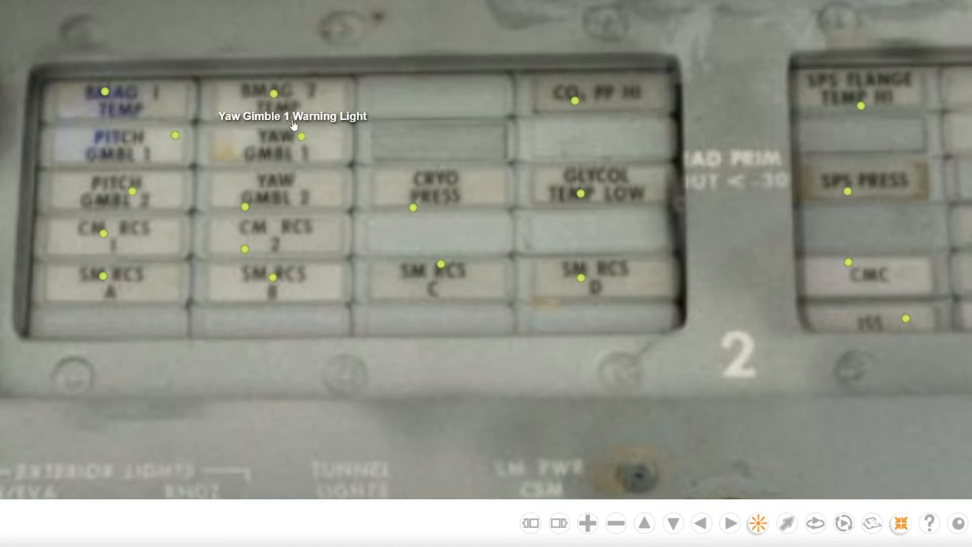
mouse_move(226, 96)
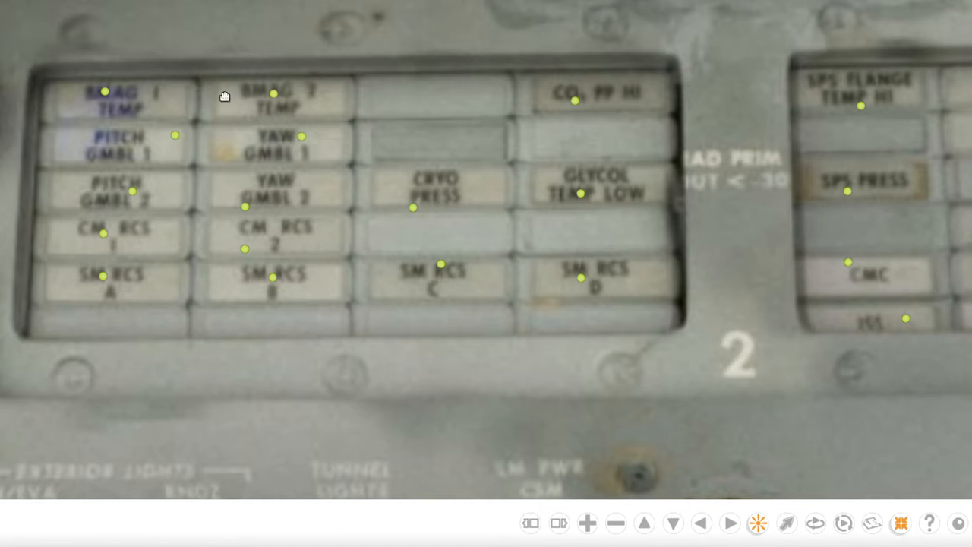
mouse_move(105, 97)
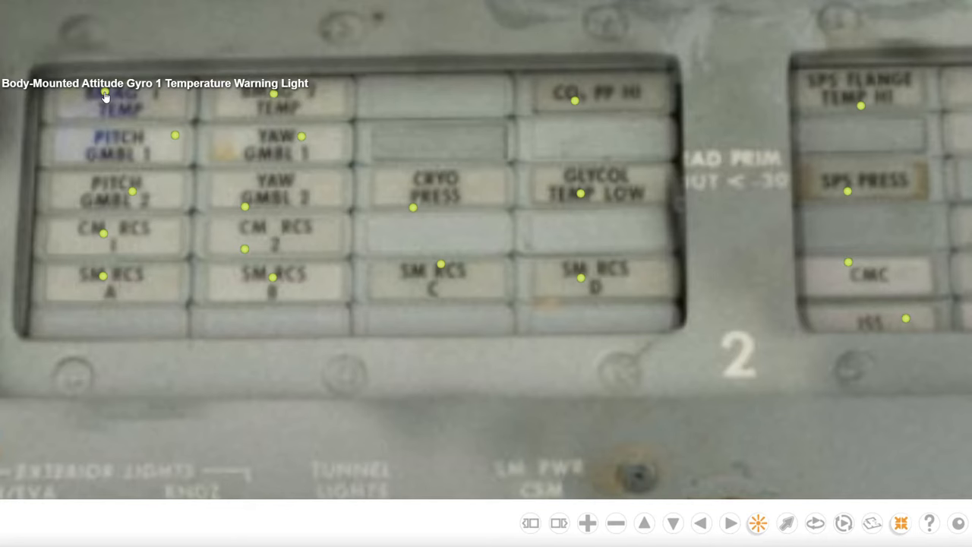
mouse_move(644, 371)
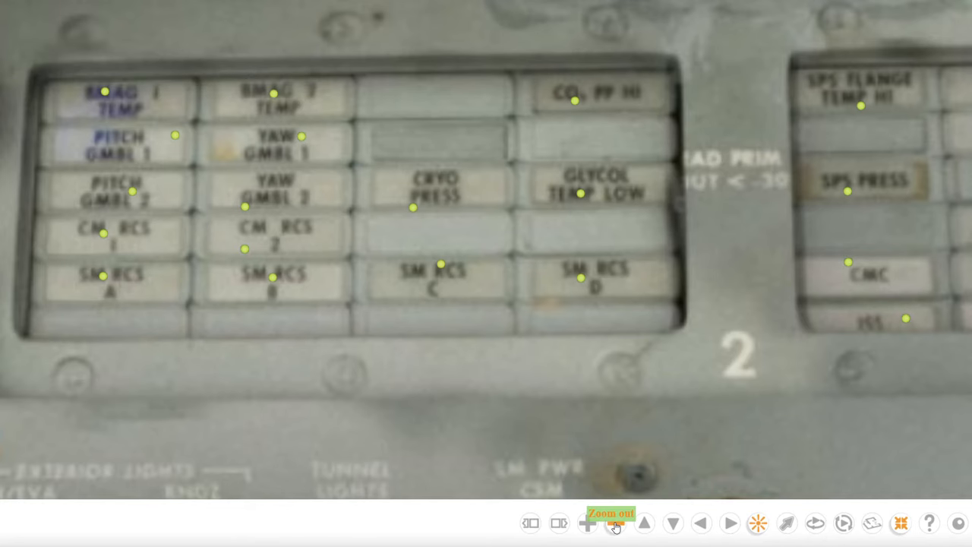
- Zoom out three times from the warning lights to show the whole main console
left_click(612, 524)
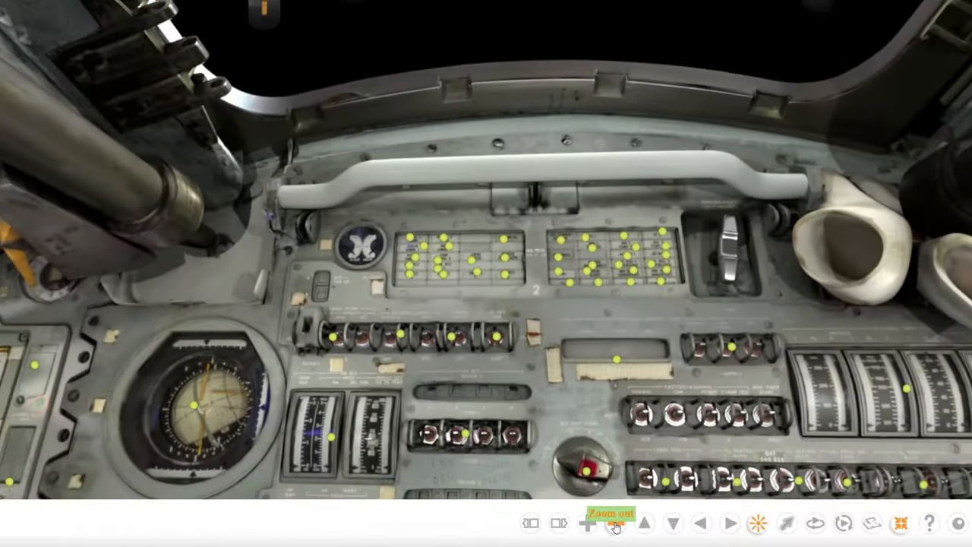
left_click(610, 516)
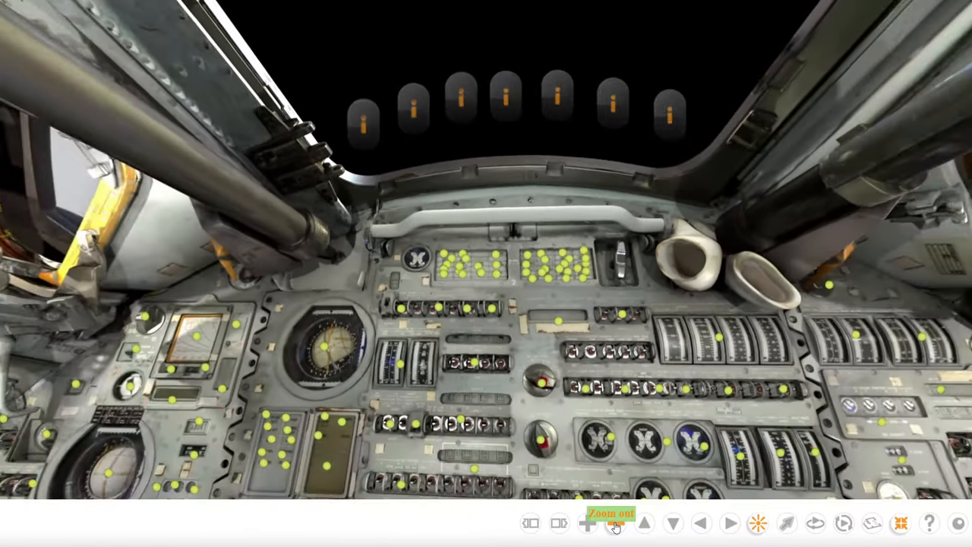
left_click(586, 523)
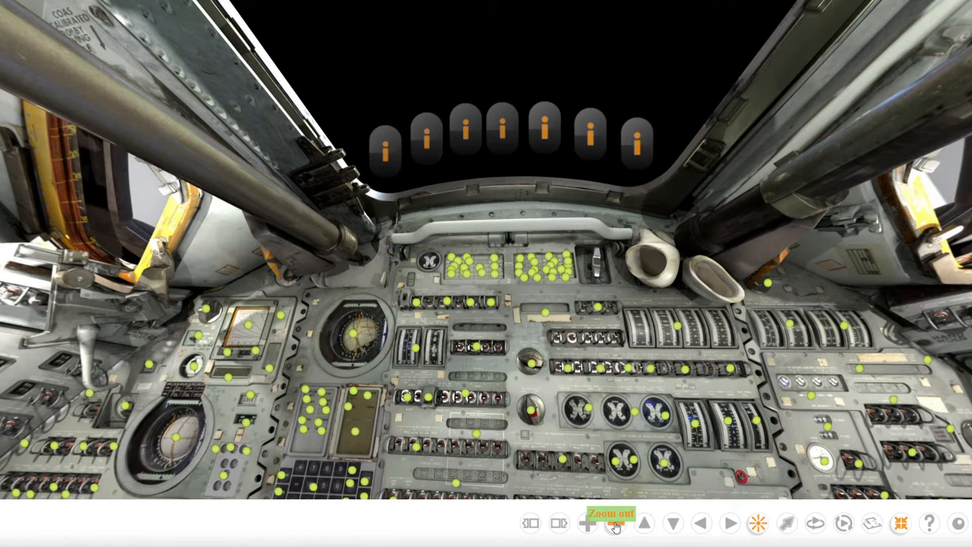
mouse_move(567, 439)
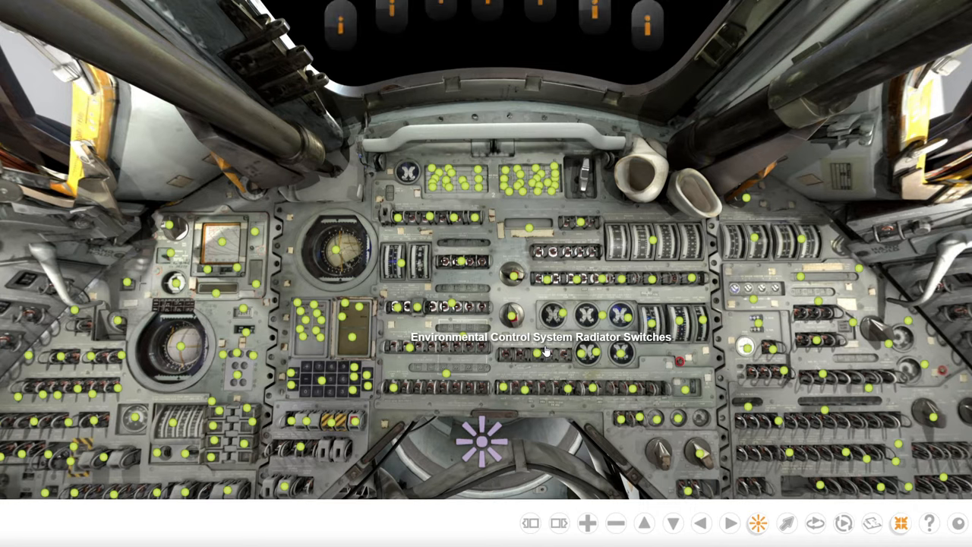
mouse_move(447, 423)
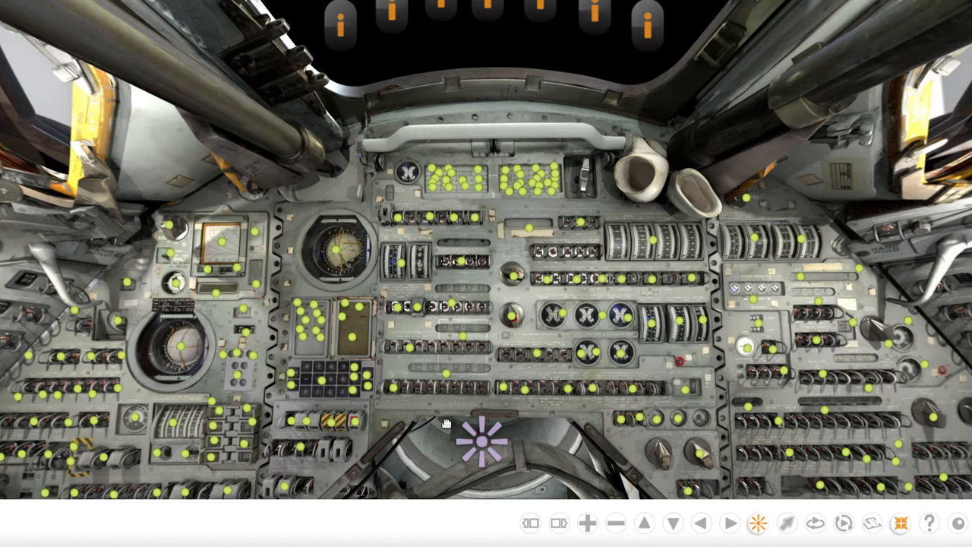
- Jump to the Panel 3 scene and tilt the view down toward its lower panels
left_click(480, 443)
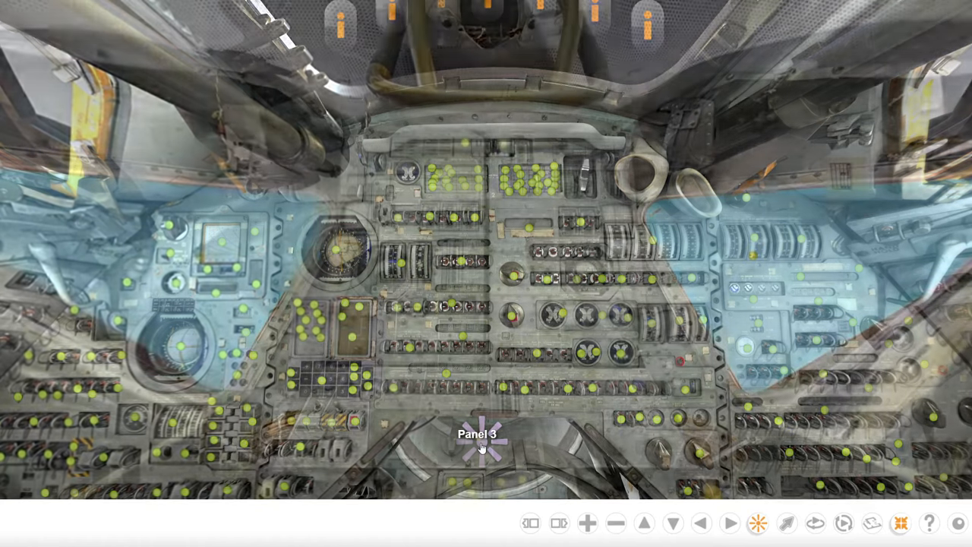
left_click(479, 434)
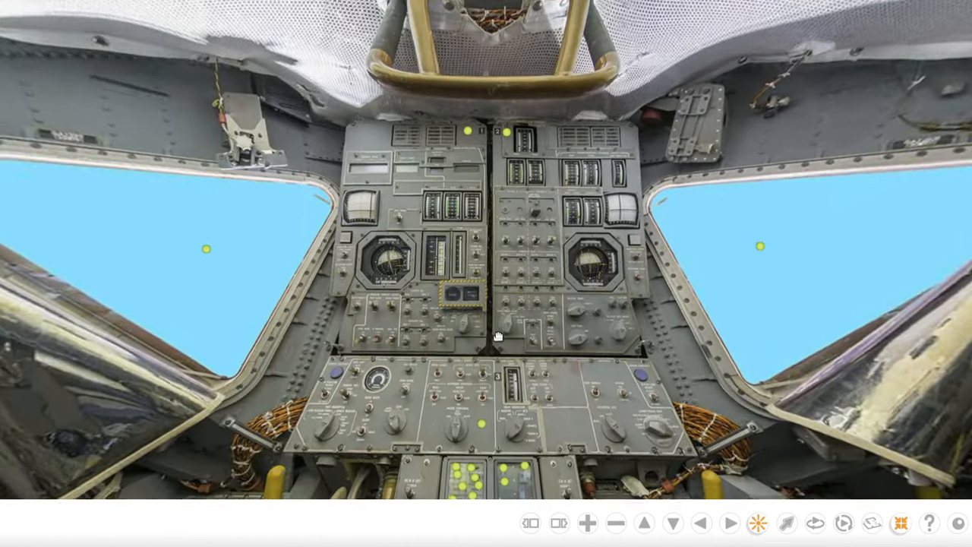
left_click(676, 524)
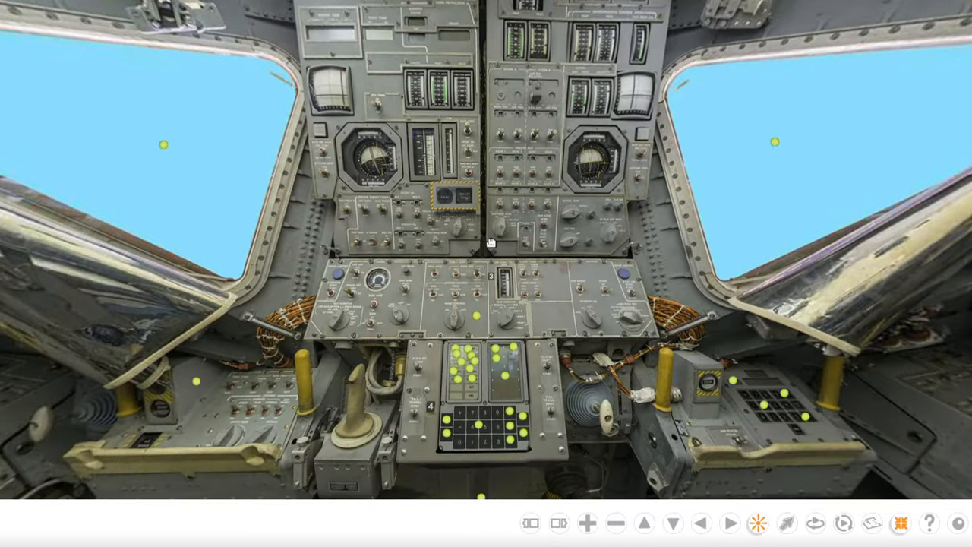
mouse_move(454, 334)
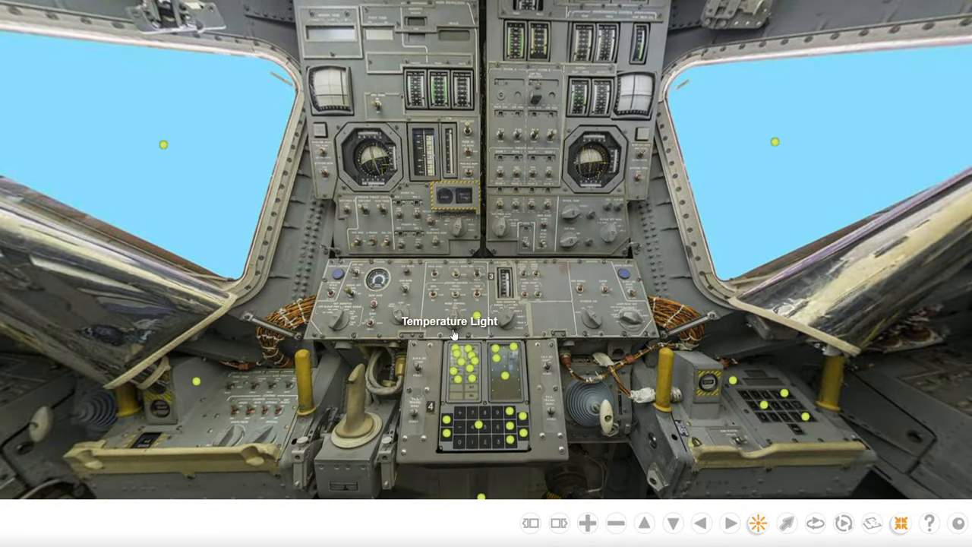
mouse_move(392, 252)
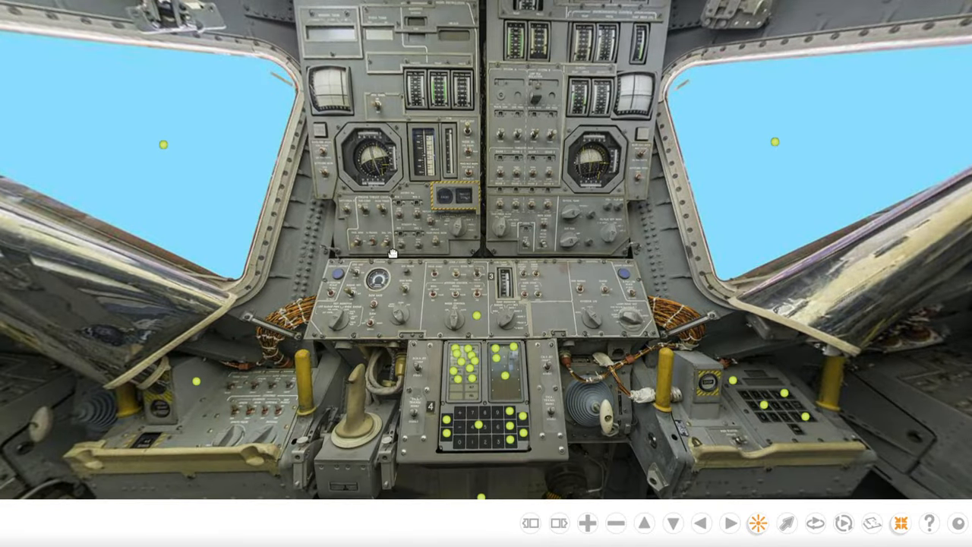
mouse_move(388, 283)
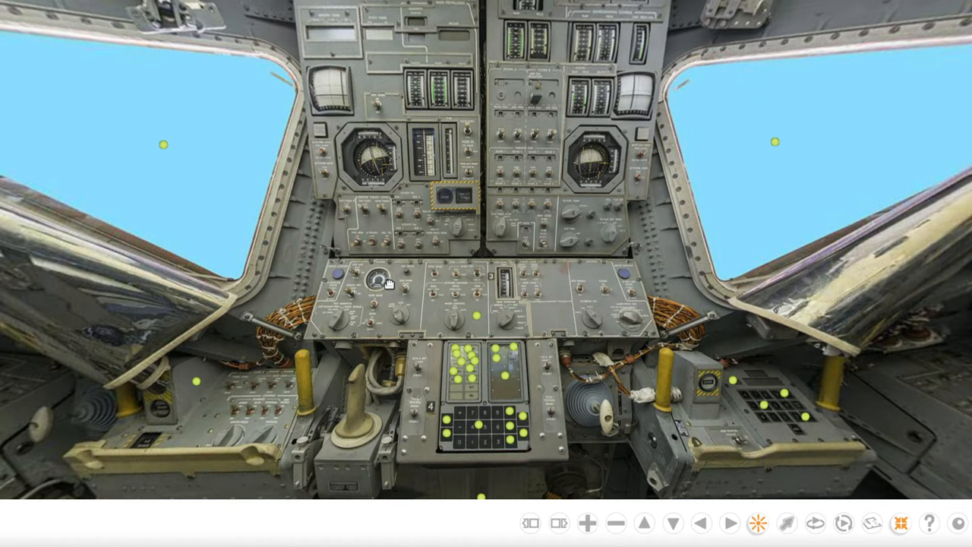
mouse_move(474, 316)
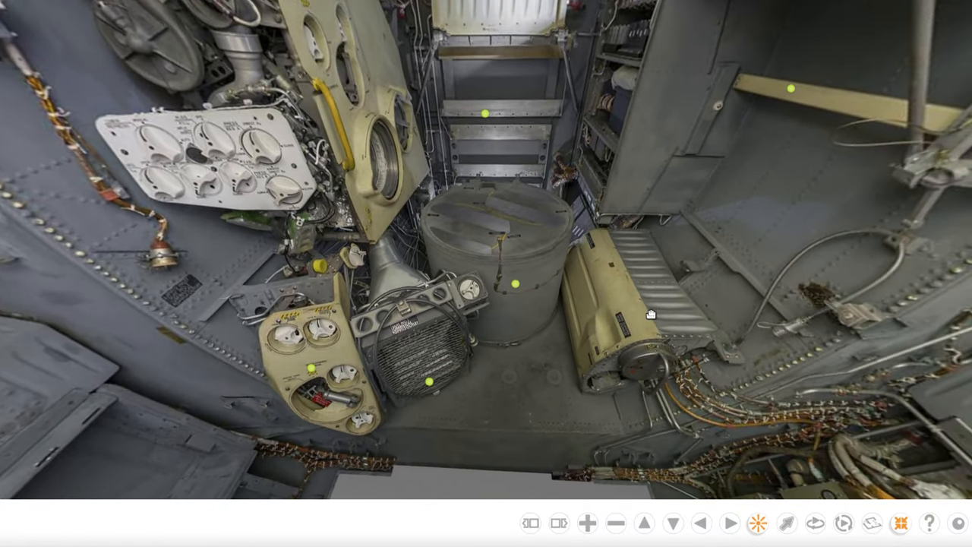
mouse_move(901, 523)
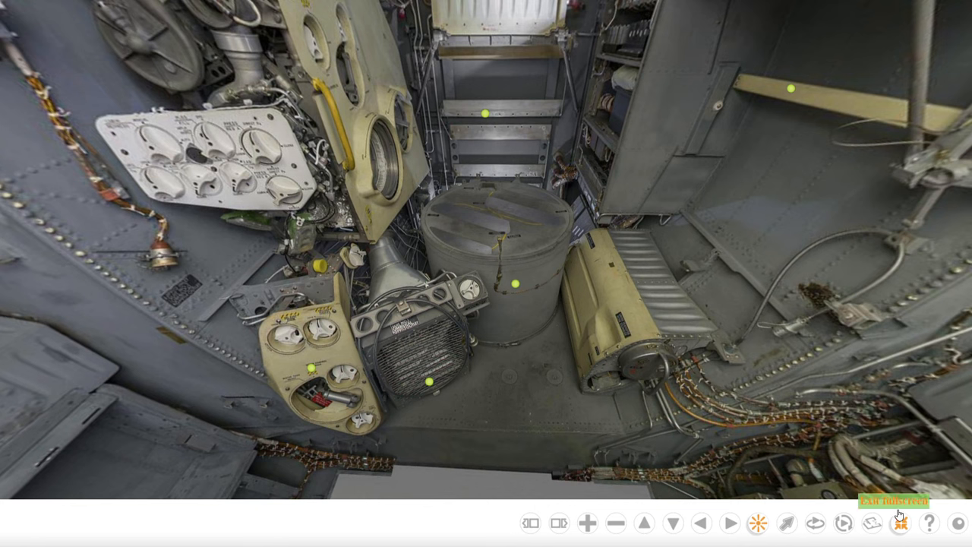
mouse_move(776, 464)
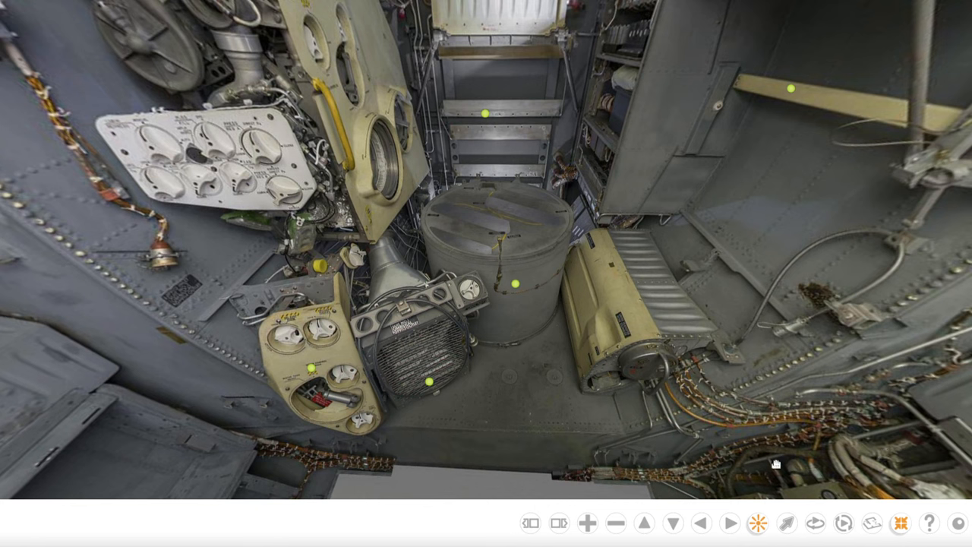